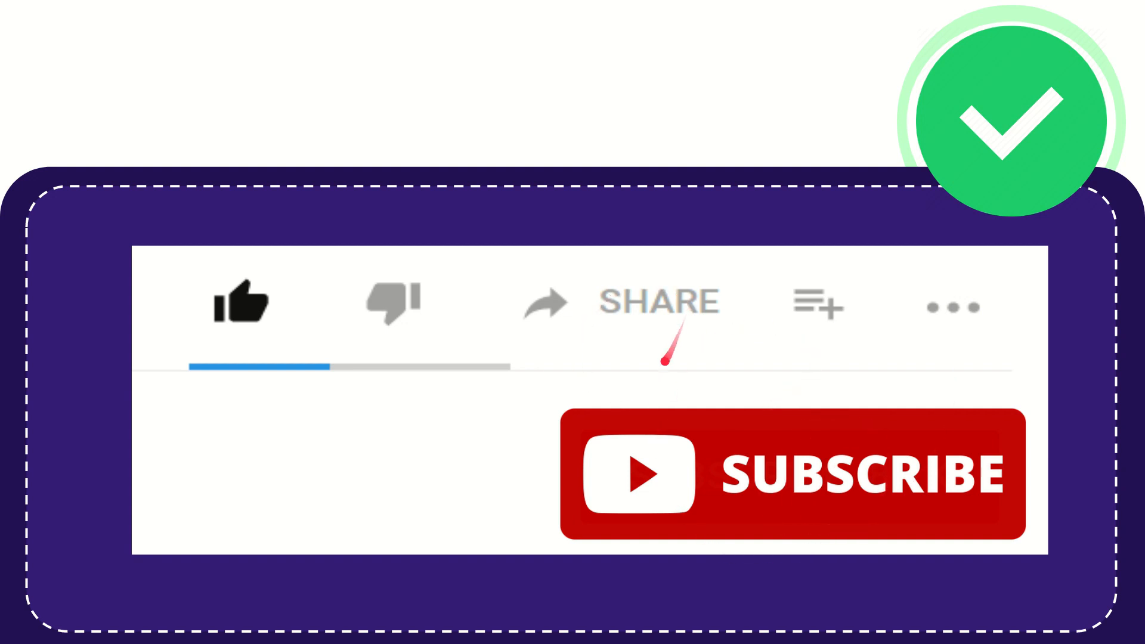
mouse_move(663, 363)
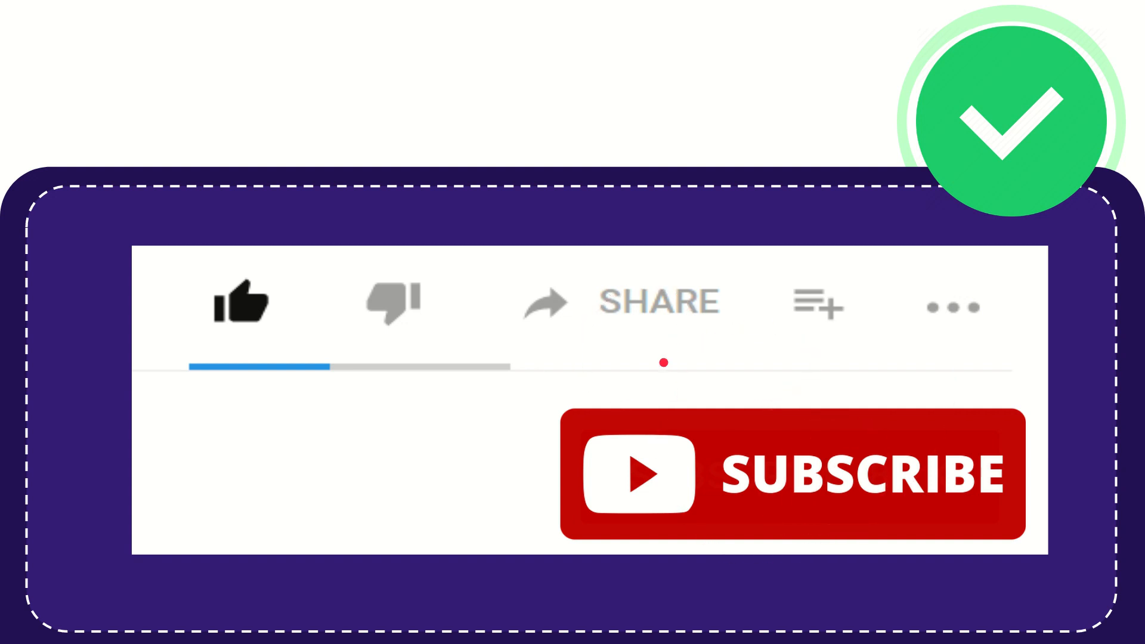